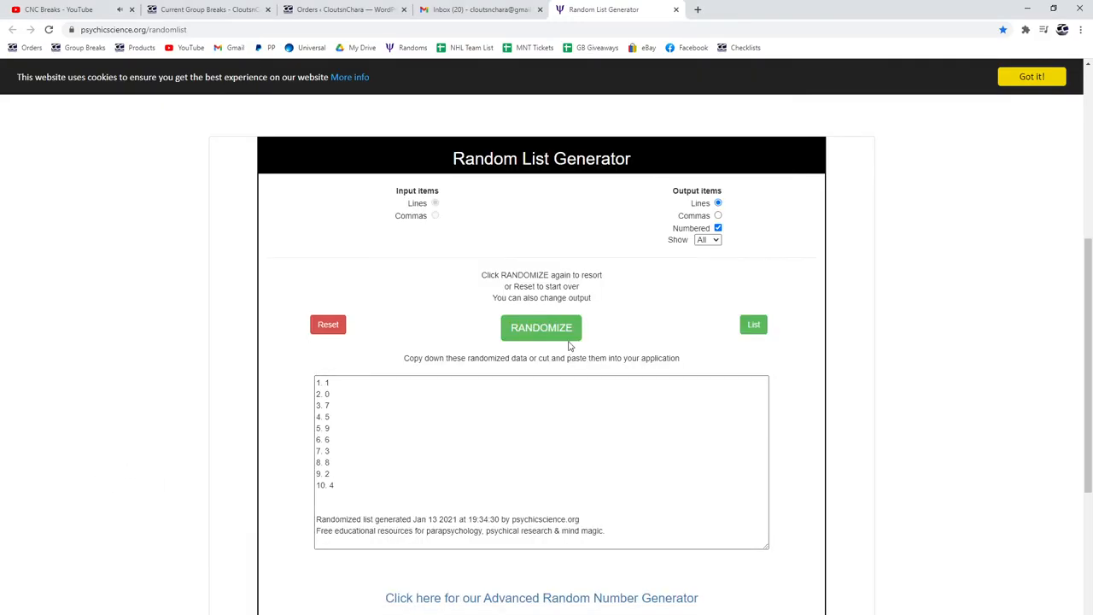
# - Reshuffle the digits 0–9 twice, ending with the list 6, 7, 3, 5, 2, 8, 9, 1, 0, 4
pyautogui.click(542, 327)
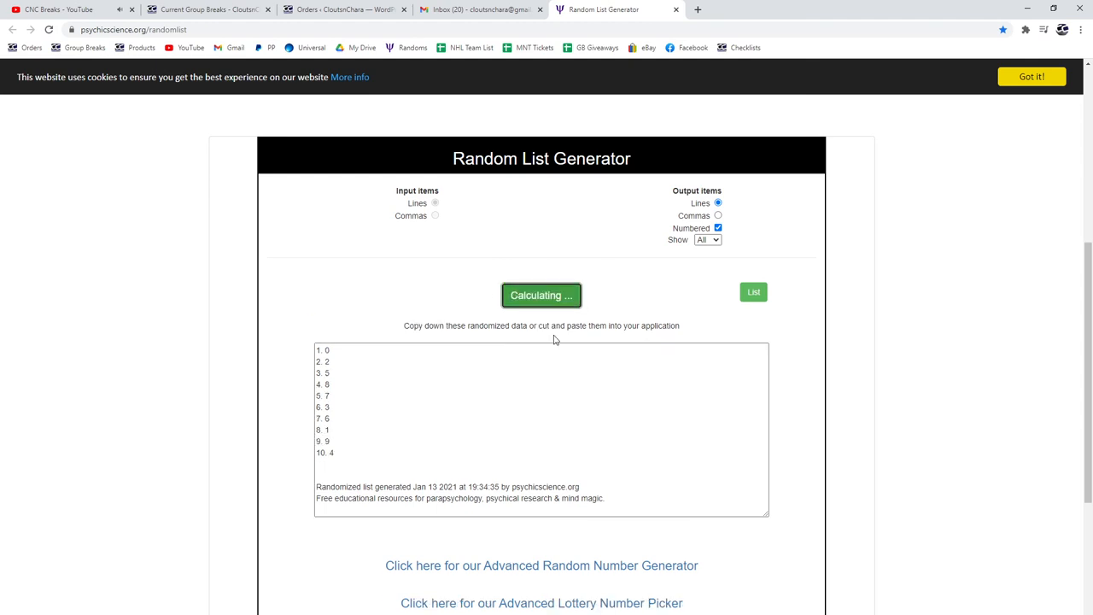
pyautogui.click(541, 294)
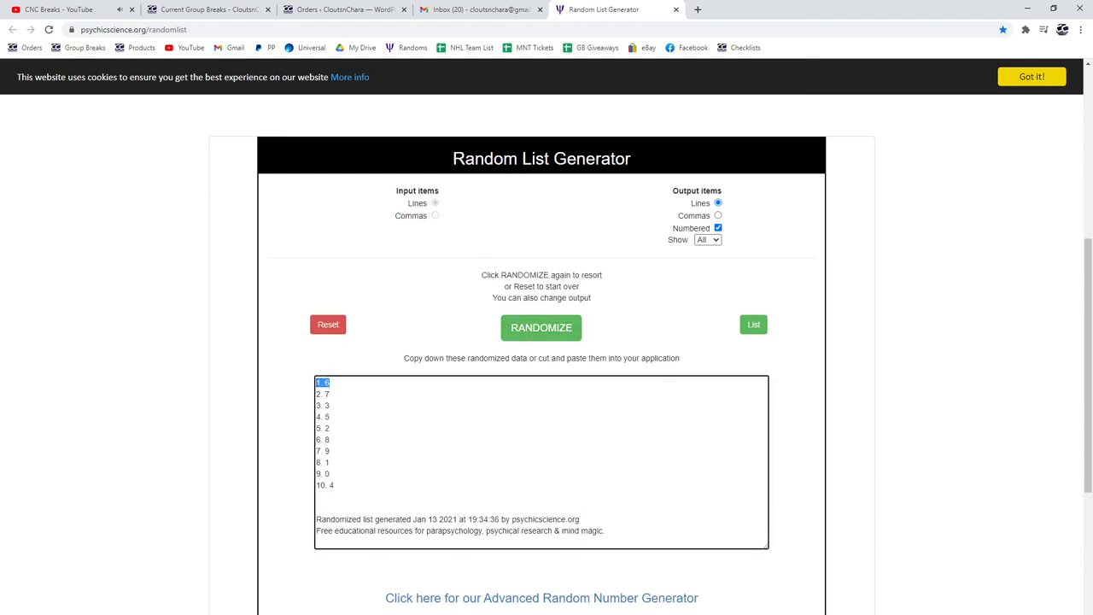